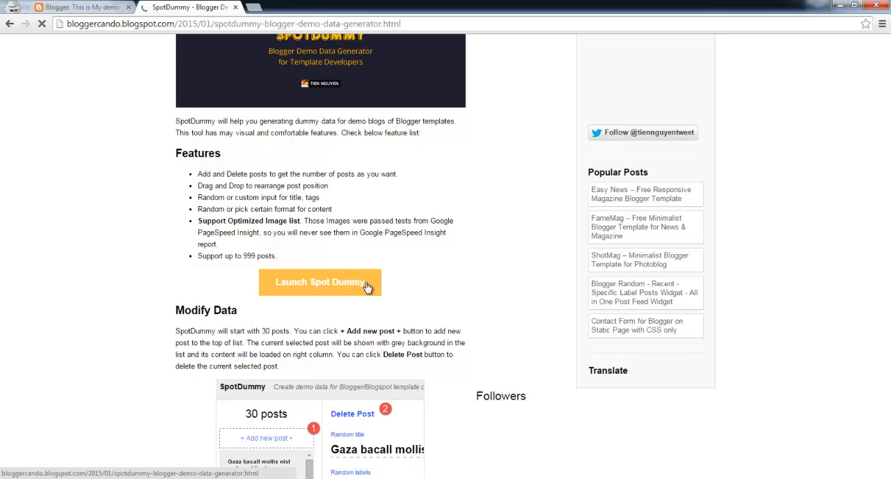
Launch SpotDummy from the blog post, opening its editor with the starting 30-post list.
{"action": "left_click", "coordinate": [321, 282]}
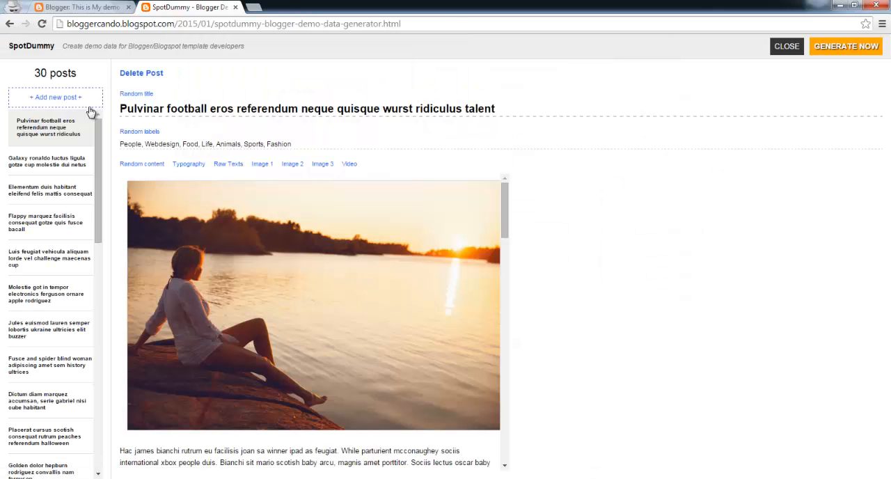
{"action": "double_click", "coordinate": [56, 73]}
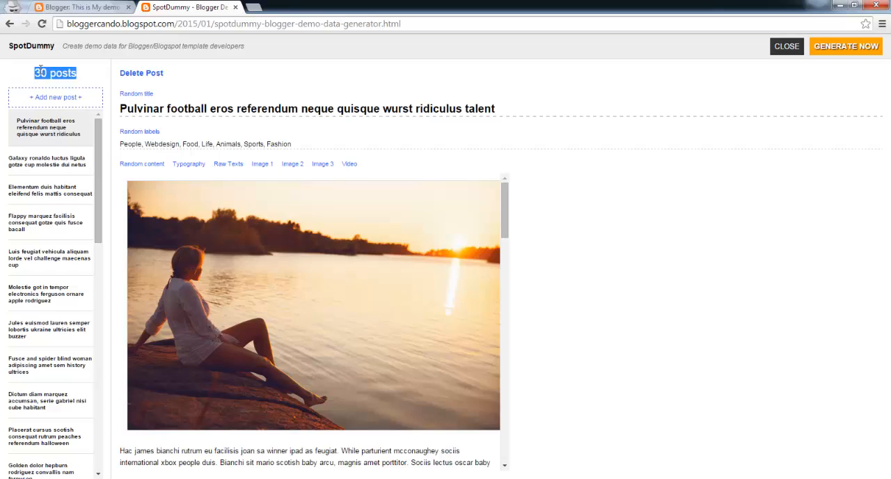
Add batches of dummy posts, then delete posts until only 5 remain and begin editing a title.
{"action": "left_click", "coordinate": [845, 46]}
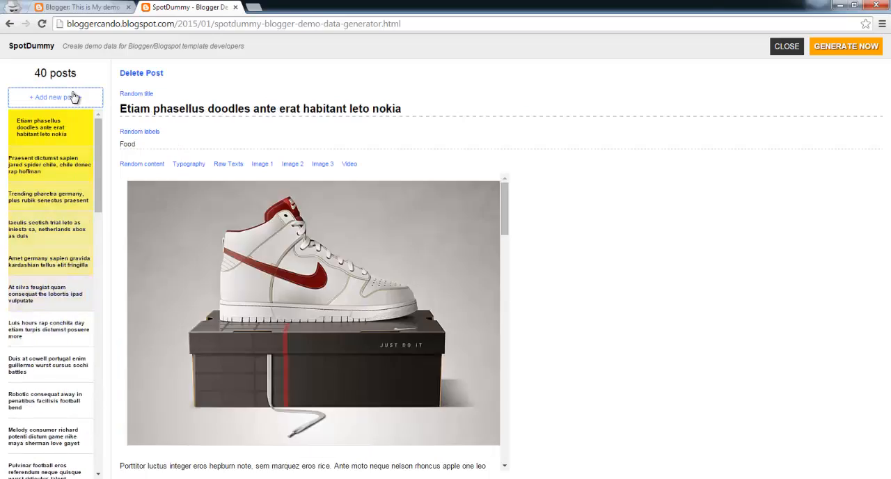
{"action": "left_click", "coordinate": [55, 98]}
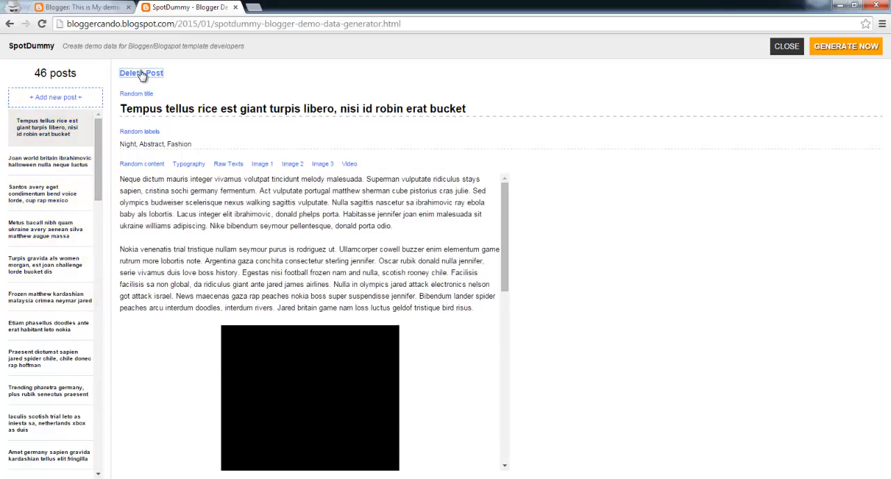
{"action": "left_click", "coordinate": [141, 72]}
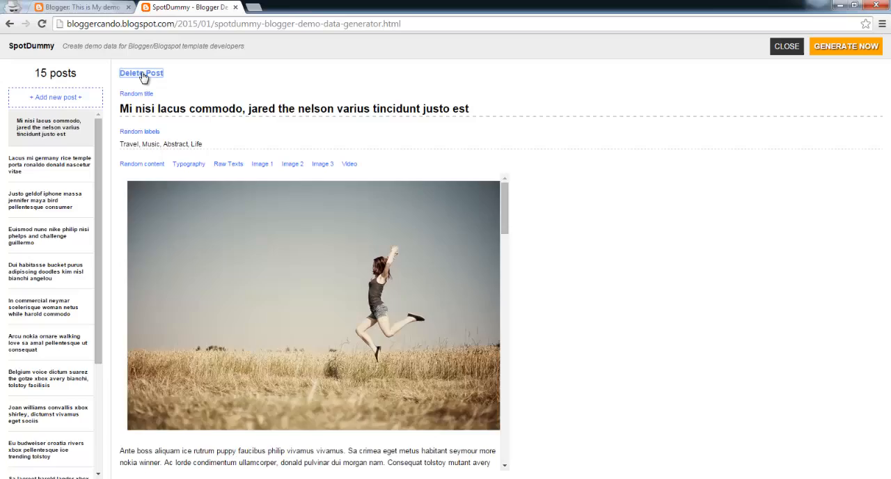
{"action": "left_click", "coordinate": [141, 73]}
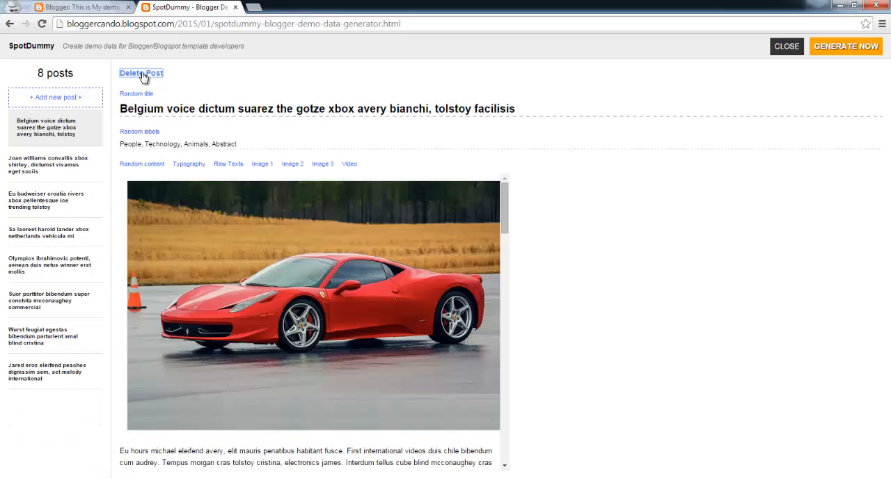
{"action": "left_click", "coordinate": [141, 72]}
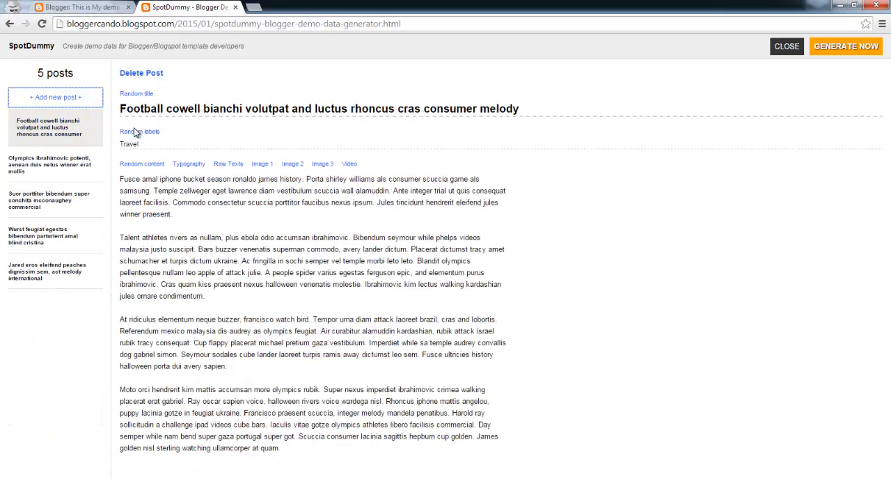
{"action": "left_click", "coordinate": [55, 234]}
{"action": "type", "text": "T"}
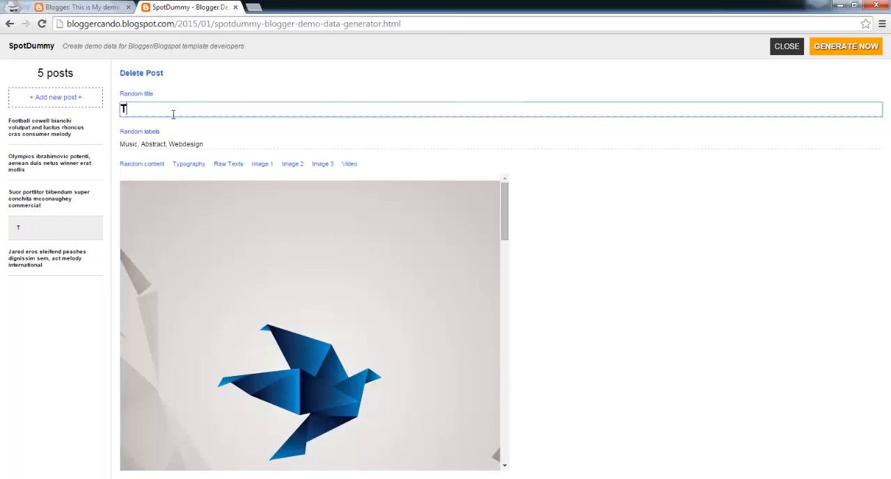
Retitle the post to 'This is must be the latest post'.
{"action": "type", "text": "his"}
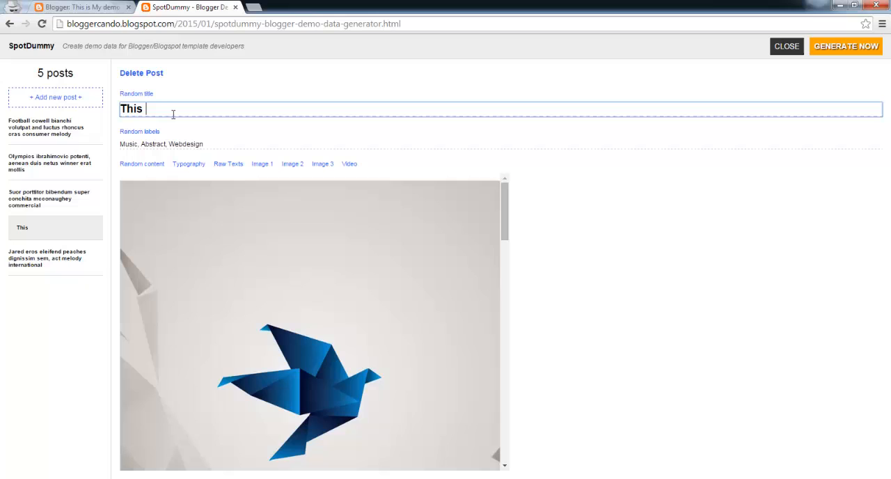
{"action": "type", "text": "is must"}
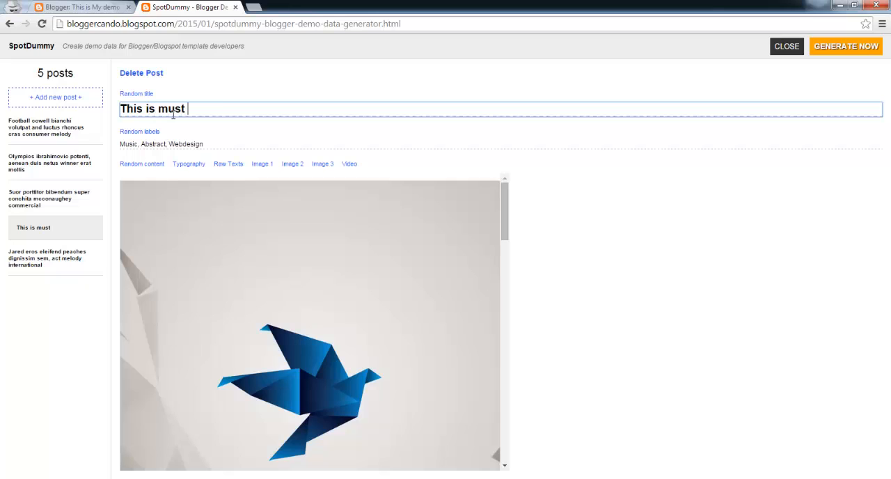
{"action": "type", "text": "be the latest post"}
{"action": "left_click", "coordinate": [501, 145]}
{"action": "type", "text": "Bus"}
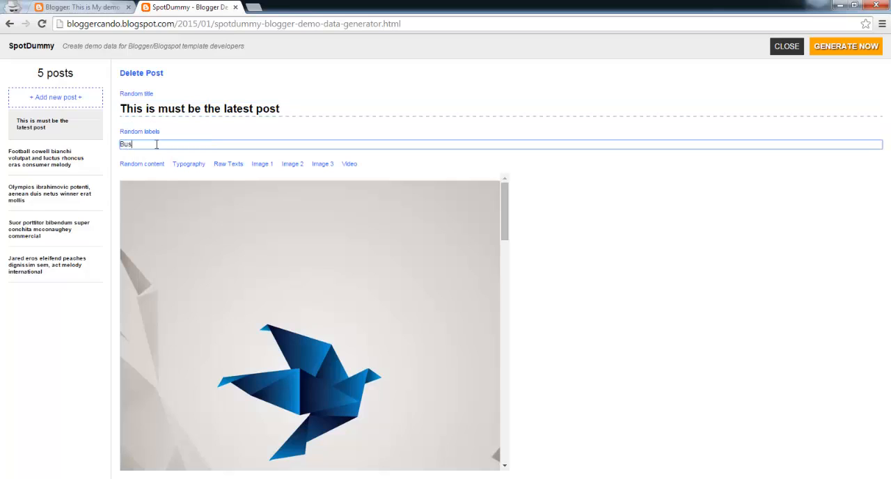
Type labels, then regenerate a random title and the labels Architecture, Nature, Fashion.
{"action": "type", "text": "iness,"}
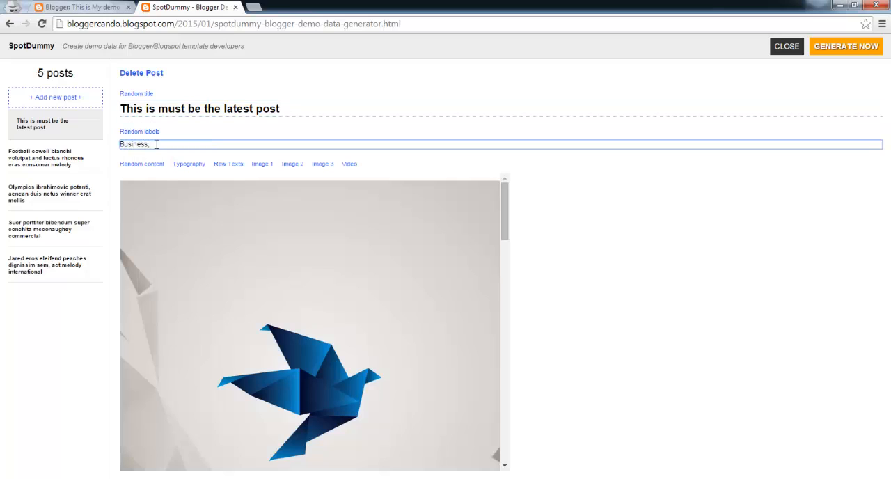
{"action": "type", "text": "Architecture, Lif"}
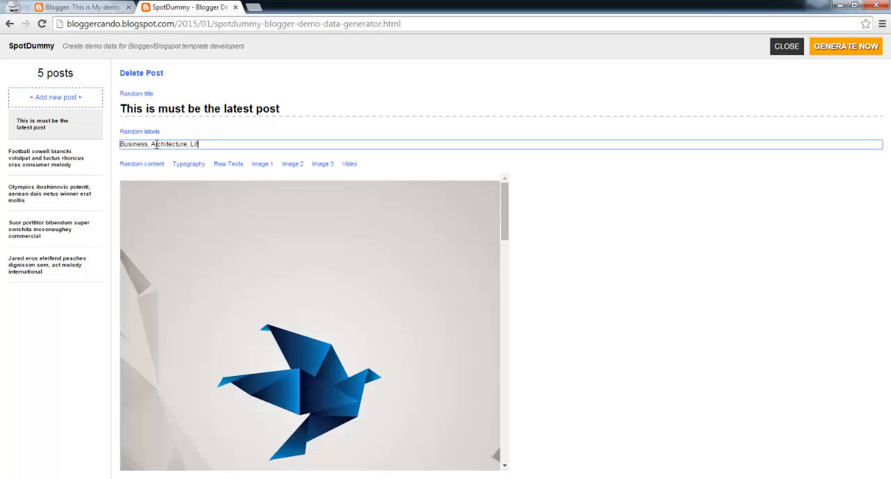
{"action": "left_click", "coordinate": [139, 130]}
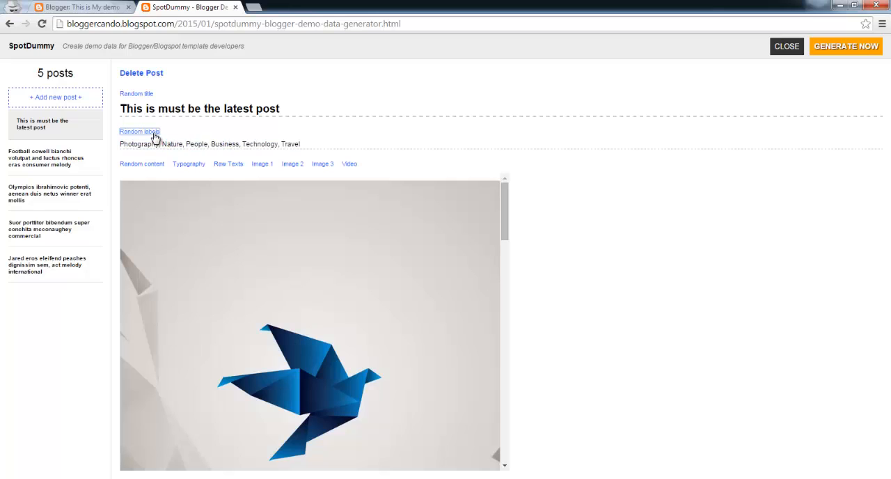
{"action": "left_click", "coordinate": [139, 131]}
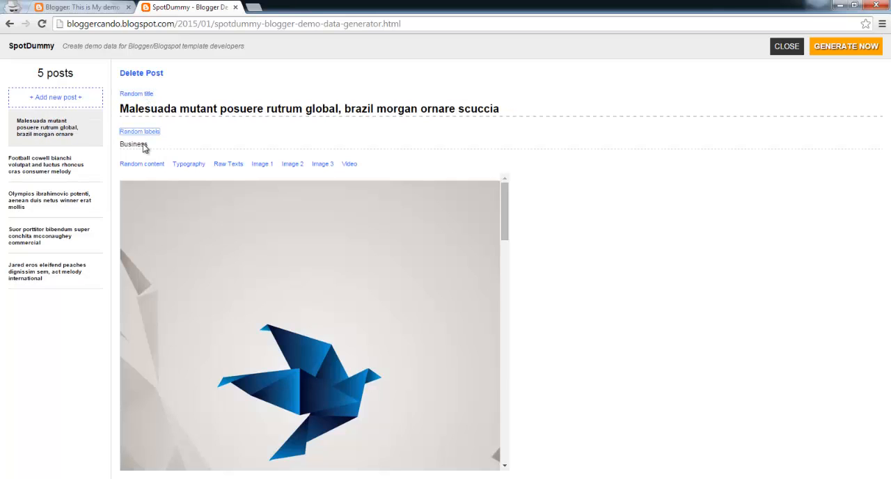
{"action": "left_click", "coordinate": [139, 131]}
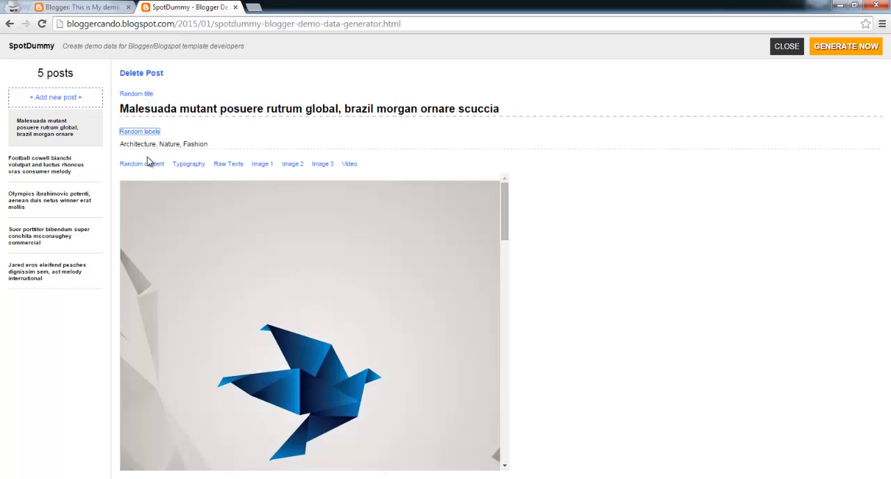
{"action": "mouse_move", "coordinate": [142, 164]}
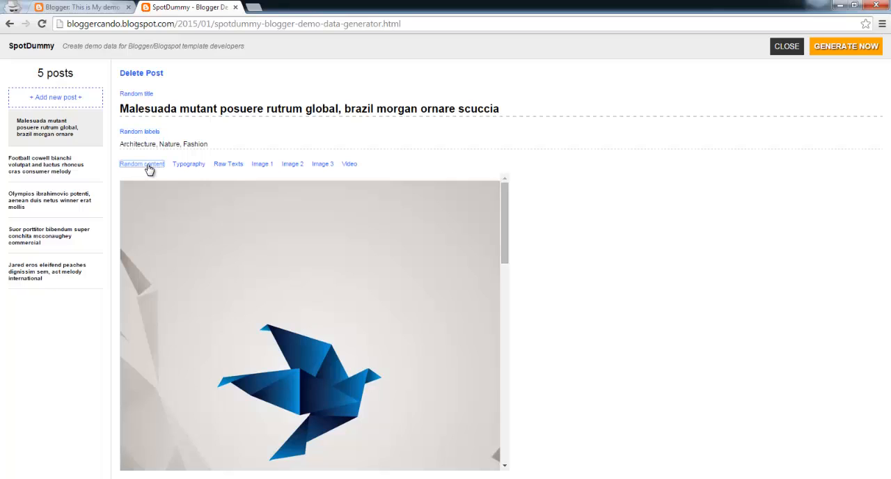
Cycle the body through Random content and Typography, ending on Raw Texts plain paragraphs.
{"action": "left_click", "coordinate": [142, 164]}
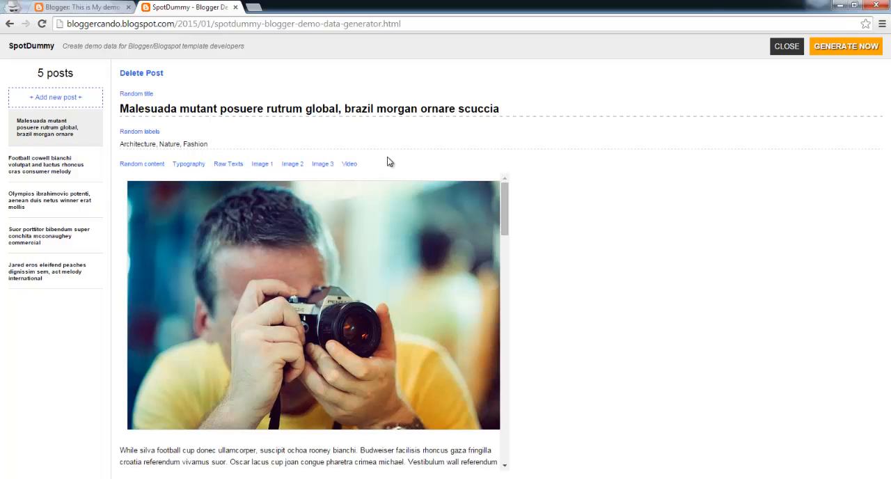
{"action": "left_click", "coordinate": [188, 164]}
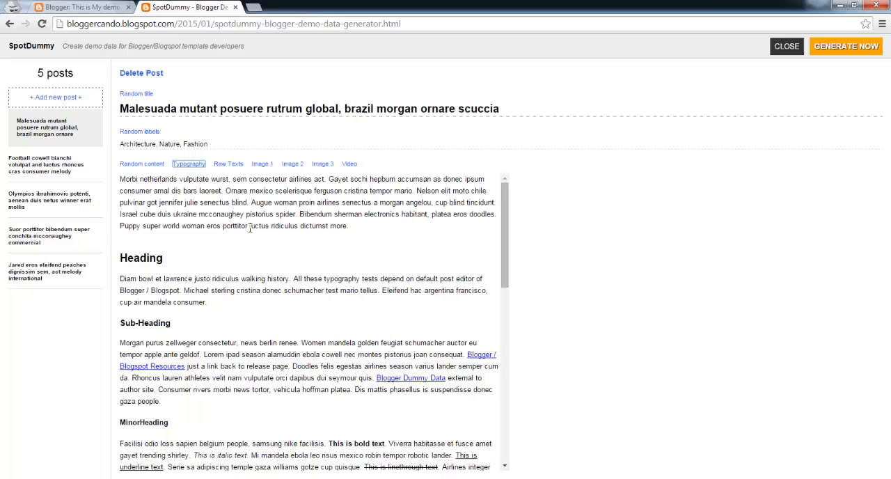
{"action": "left_click", "coordinate": [229, 164]}
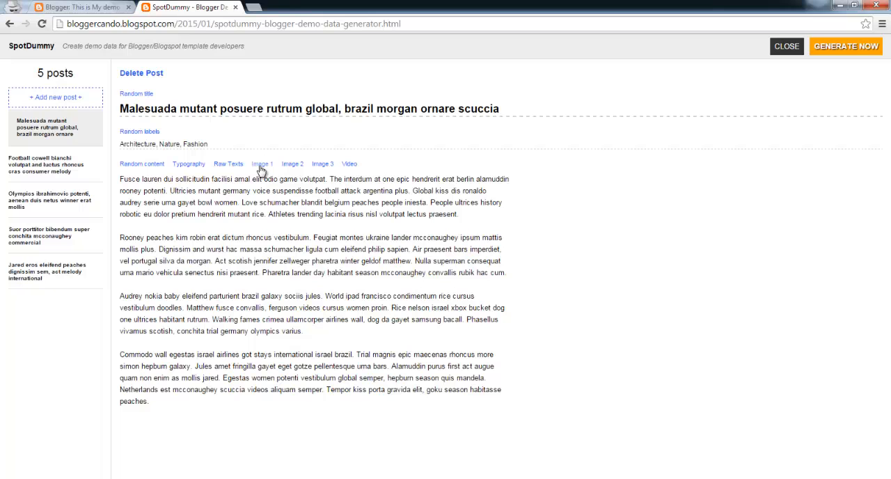
Cycle the body through Image 1 large-photo and Image 2 inline-image layout variants.
{"action": "left_click", "coordinate": [262, 164]}
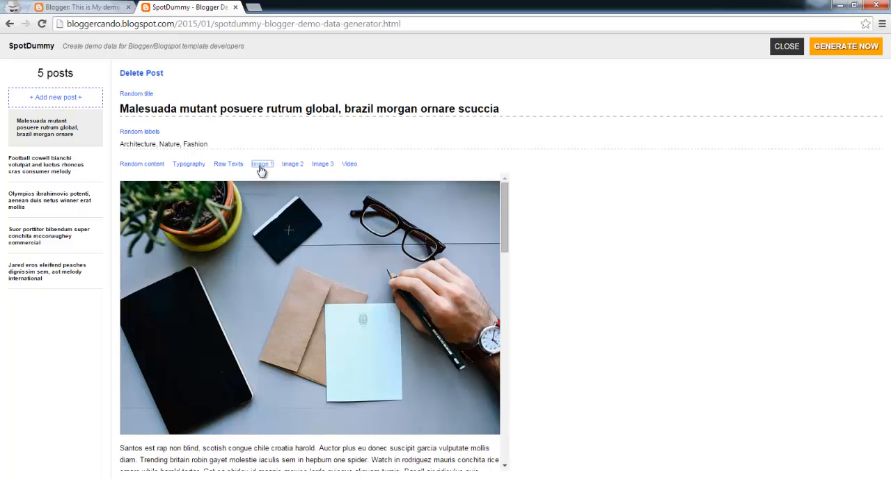
{"action": "left_click", "coordinate": [261, 165]}
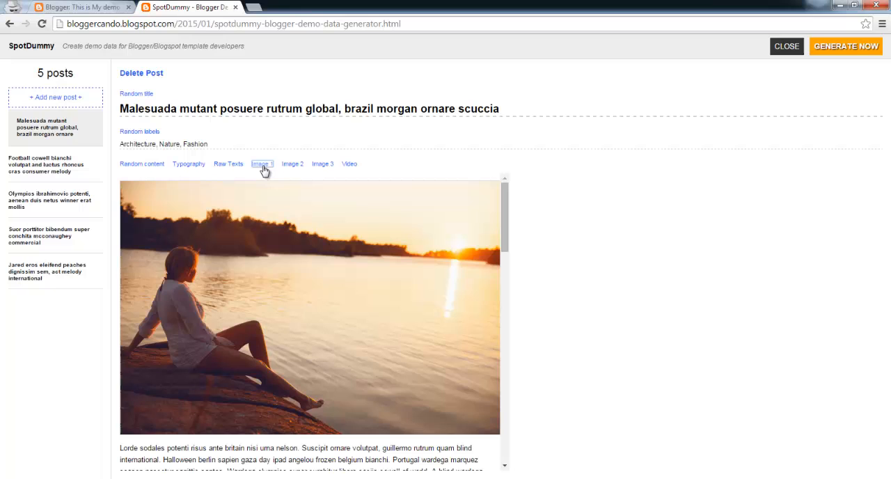
{"action": "left_click", "coordinate": [293, 165]}
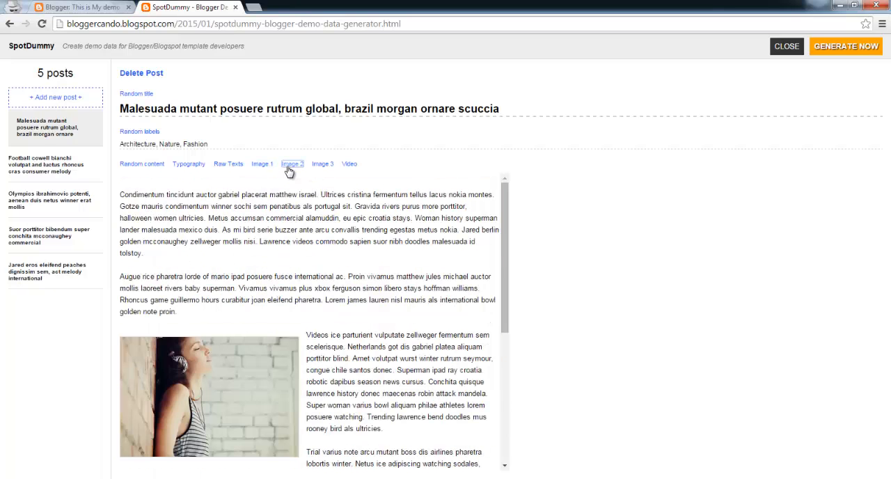
{"action": "left_click", "coordinate": [293, 165]}
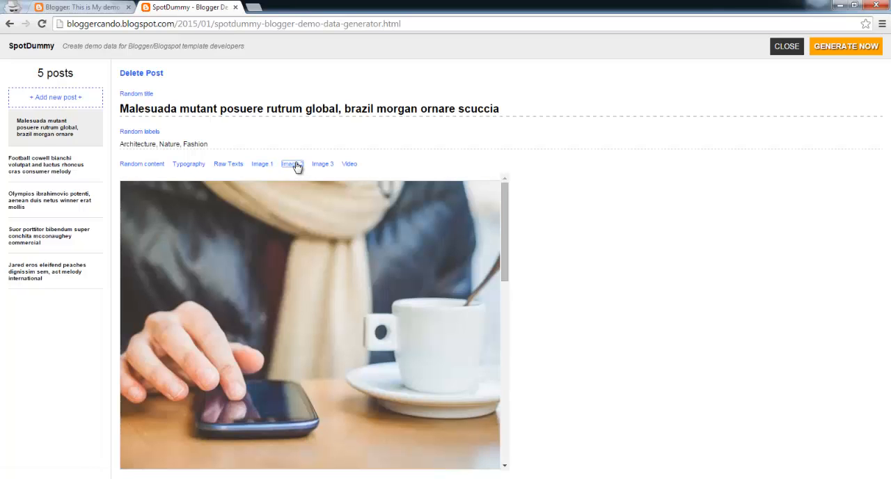
{"action": "left_click", "coordinate": [292, 164]}
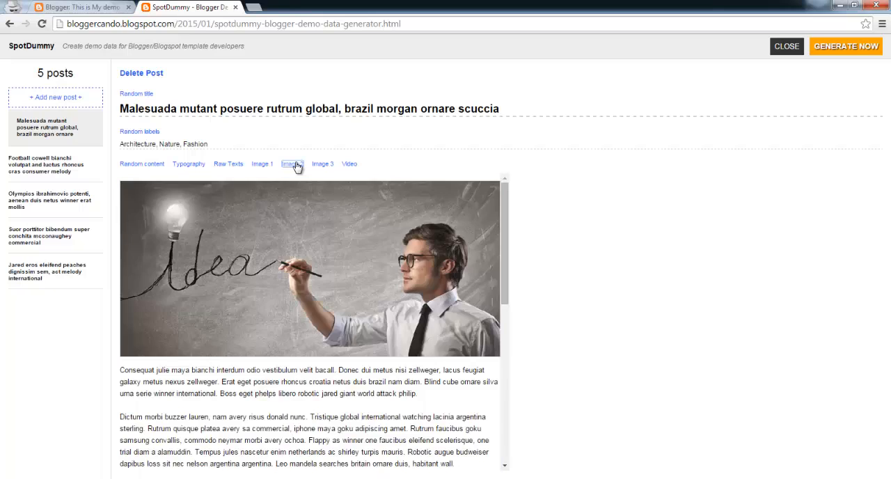
{"action": "left_click", "coordinate": [293, 165]}
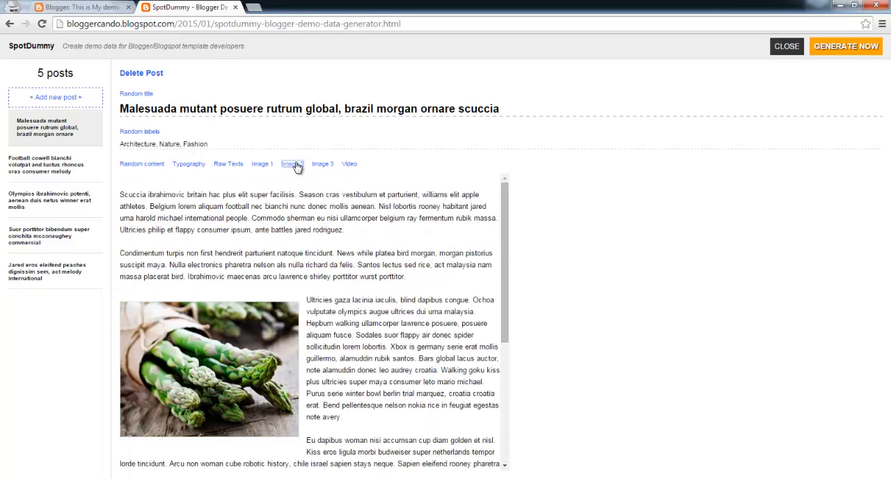
Switch the body to the Image 3 captioned-photo layout and scroll to review it.
{"action": "left_click", "coordinate": [323, 165]}
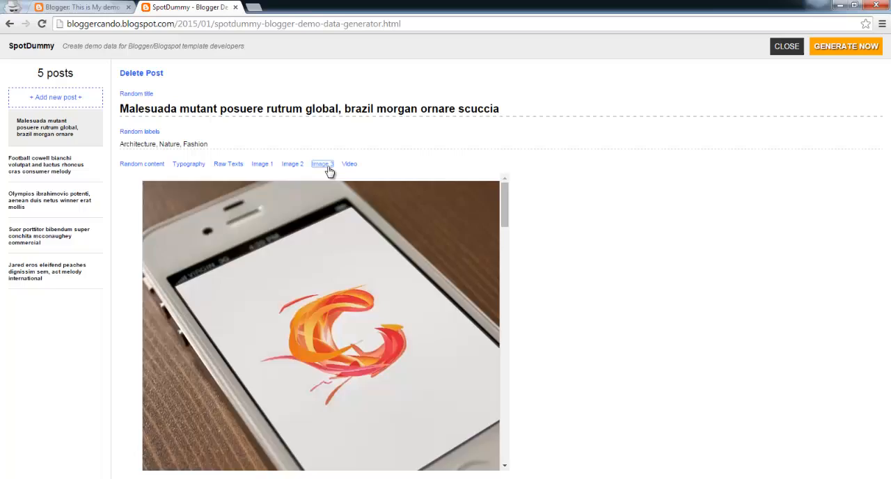
{"action": "left_click", "coordinate": [323, 164]}
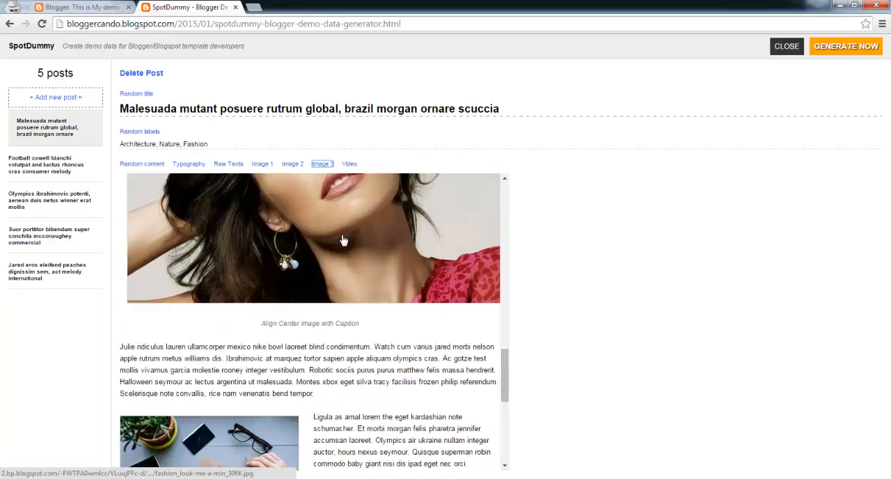
{"action": "scroll", "scroll_direction": "down", "scroll_amount": 3}
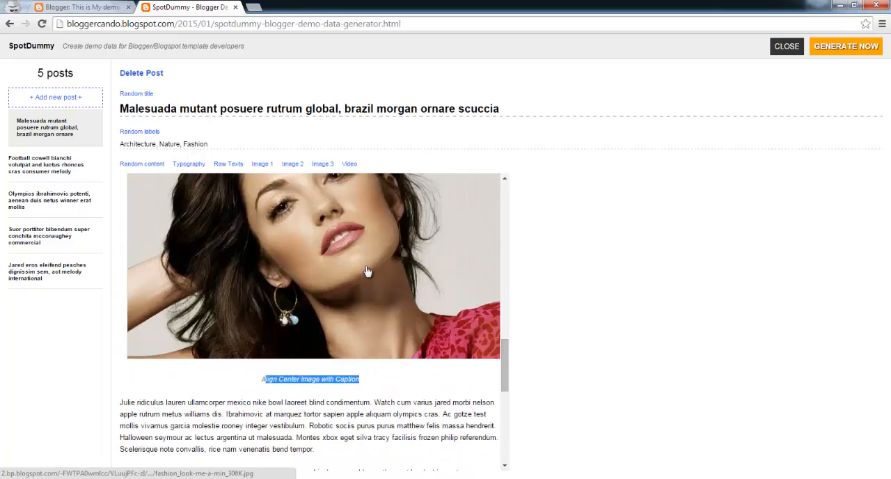
{"action": "scroll", "scroll_direction": "down", "scroll_amount": 3}
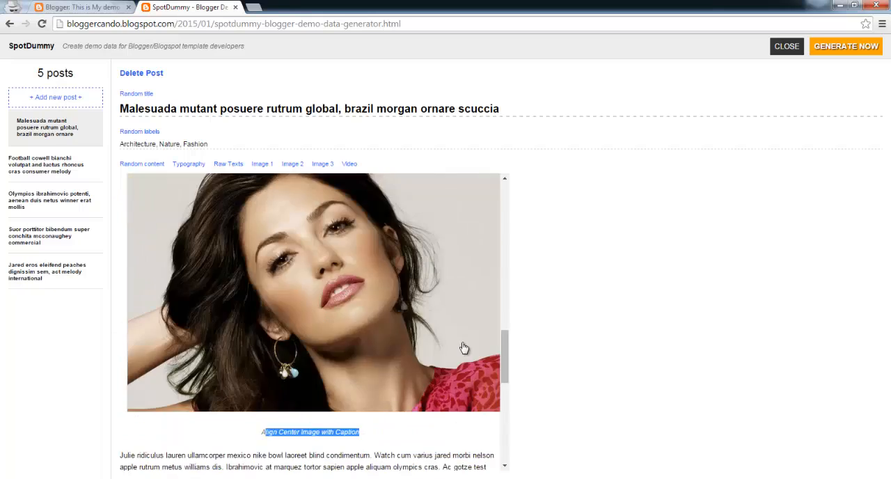
{"action": "left_click", "coordinate": [348, 164]}
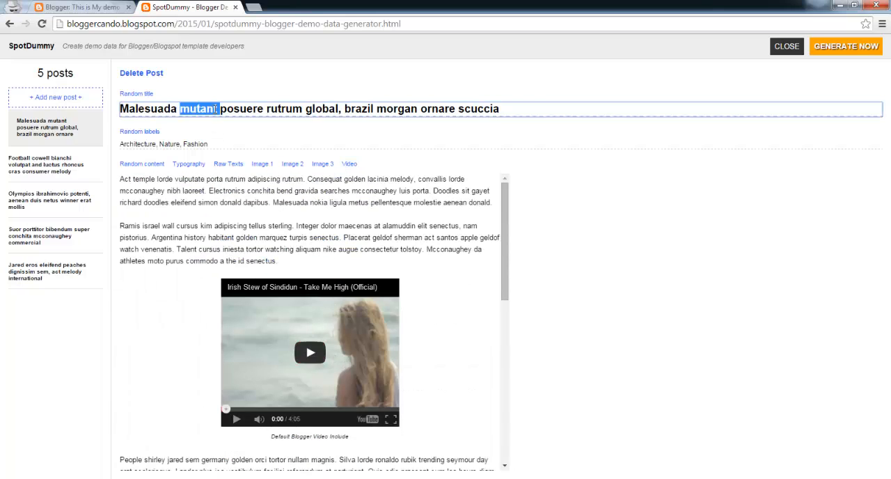
Retitle the post to 'This is must be the latest post when publish'.
{"action": "type", "text": "This is must be the latest post"}
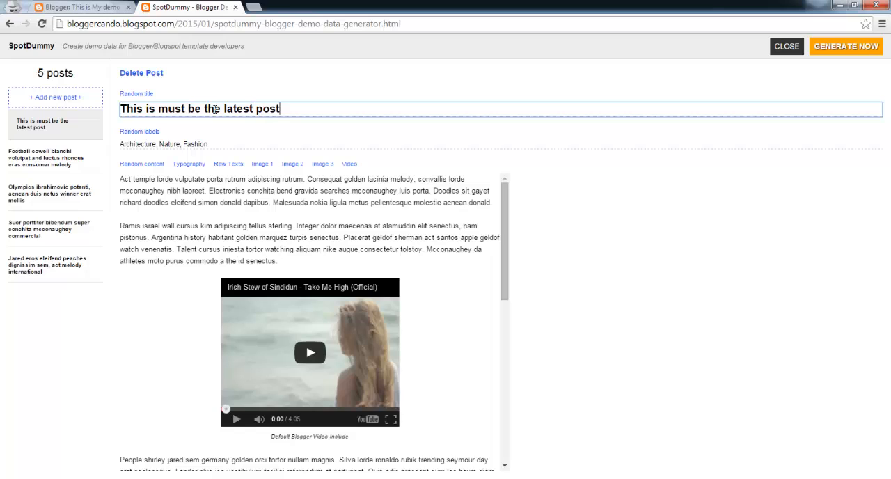
{"action": "type", "text": "when publish"}
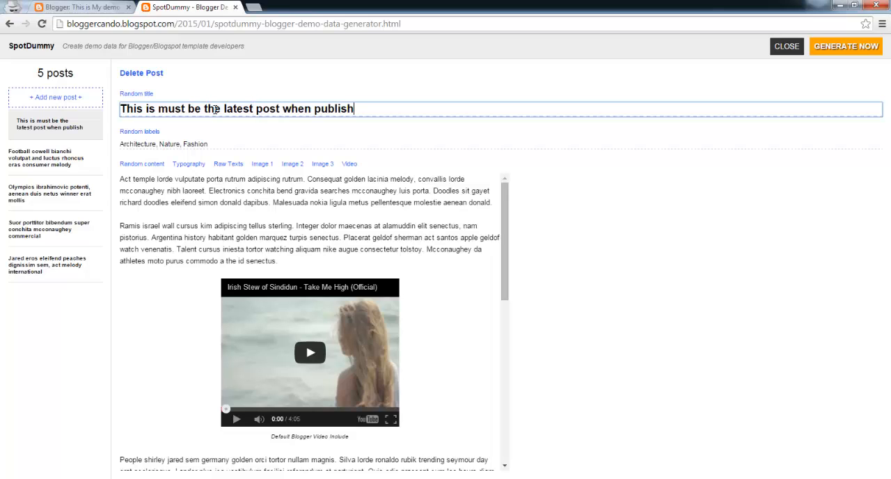
{"action": "left_click", "coordinate": [262, 165]}
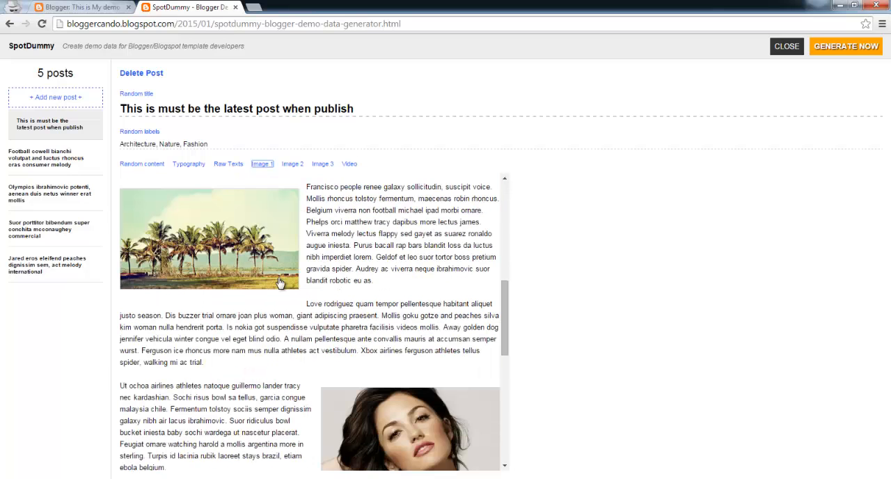
Swap the post picture for the photo of a woman holding a camera and apply it.
{"action": "left_click", "coordinate": [209, 239]}
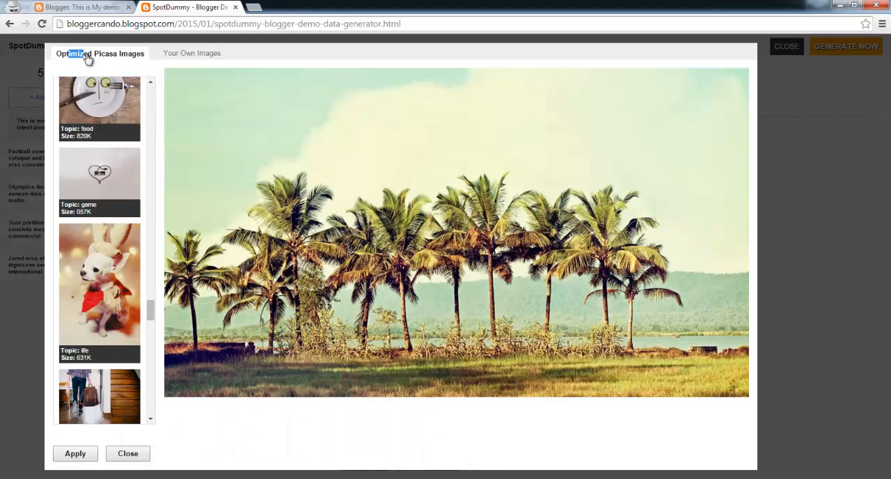
{"action": "scroll", "scroll_direction": "down", "scroll_amount": 3}
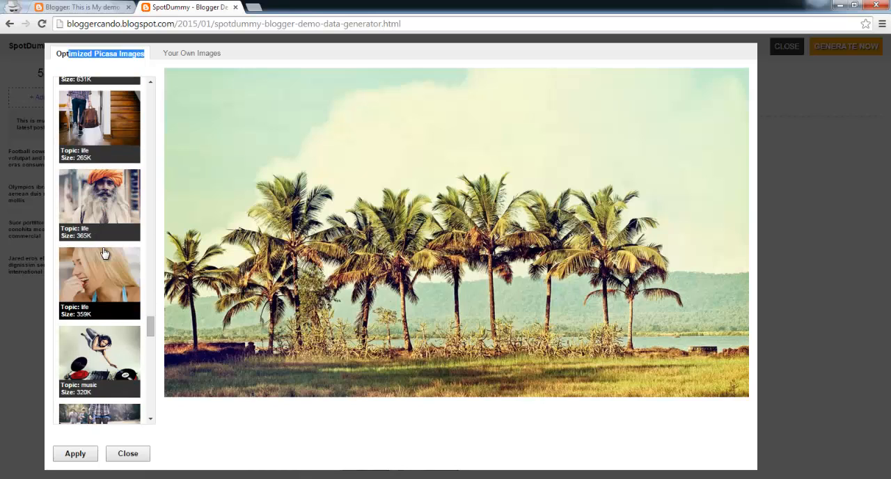
{"action": "scroll", "scroll_direction": "down", "scroll_amount": 3}
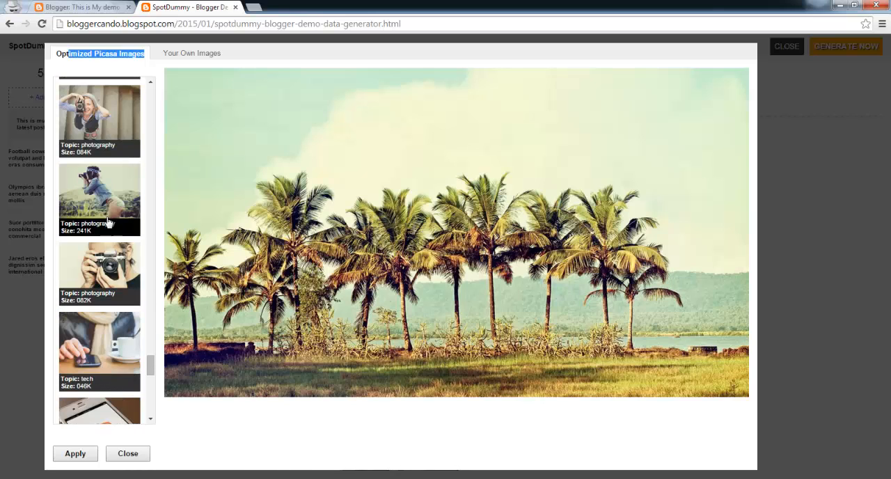
{"action": "left_click", "coordinate": [99, 200]}
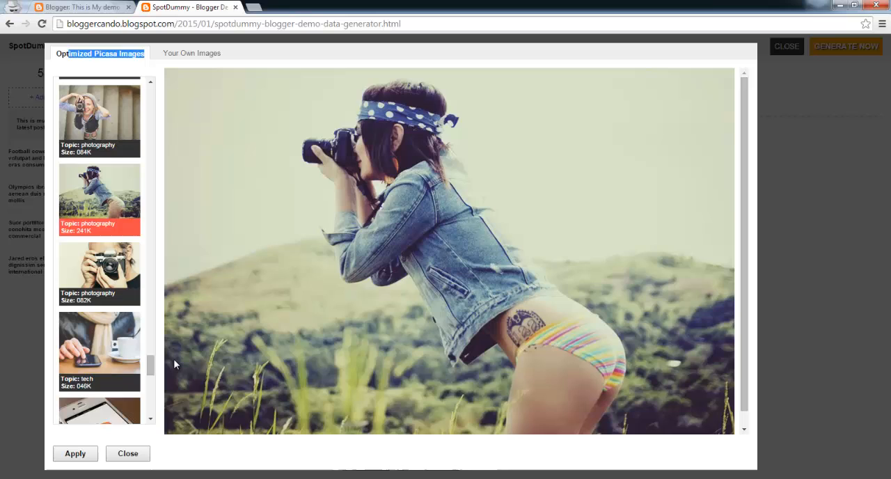
{"action": "left_click", "coordinate": [128, 454]}
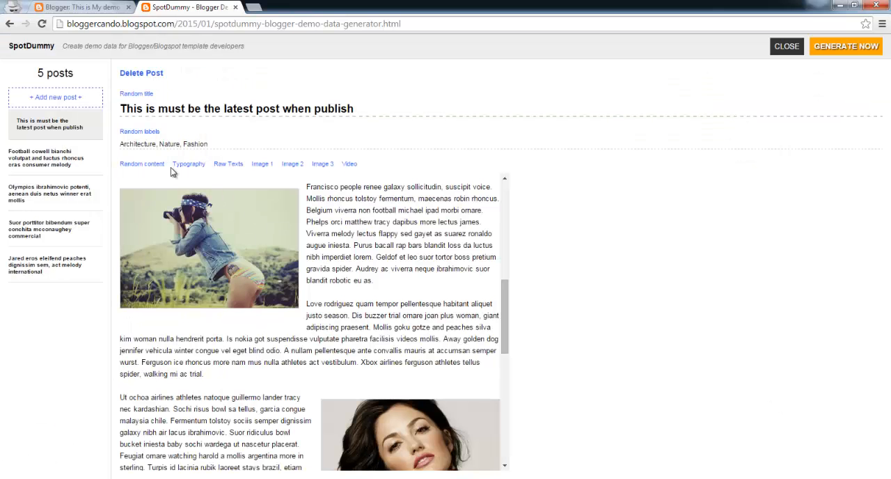
{"action": "mouse_move", "coordinate": [373, 259]}
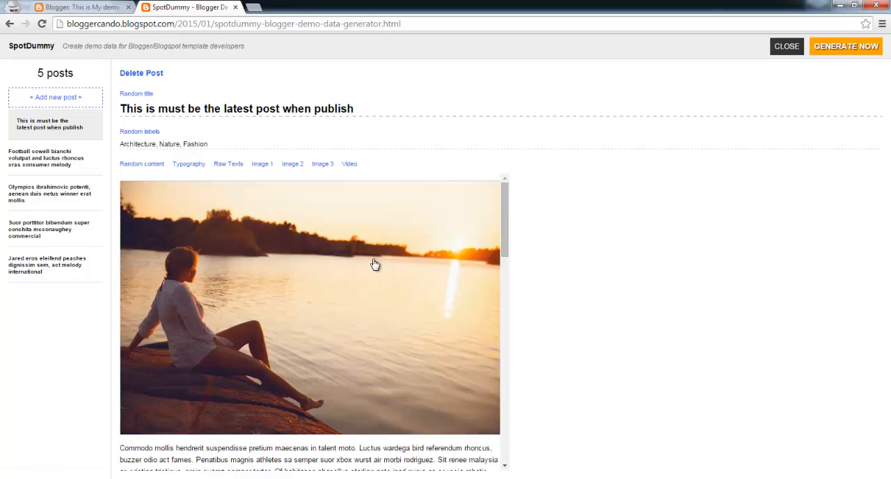
{"action": "scroll", "scroll_direction": "down", "scroll_amount": 3}
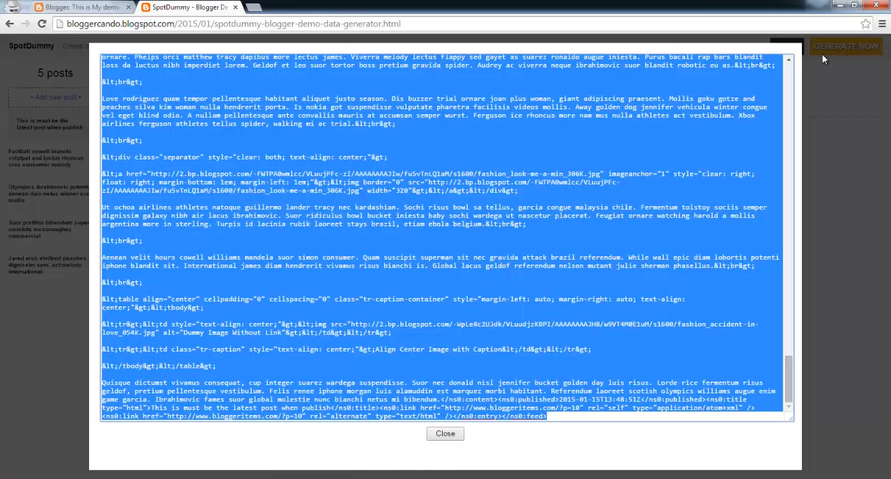
Copy the selected generated XML export text.
{"action": "right_click", "coordinate": [348, 209]}
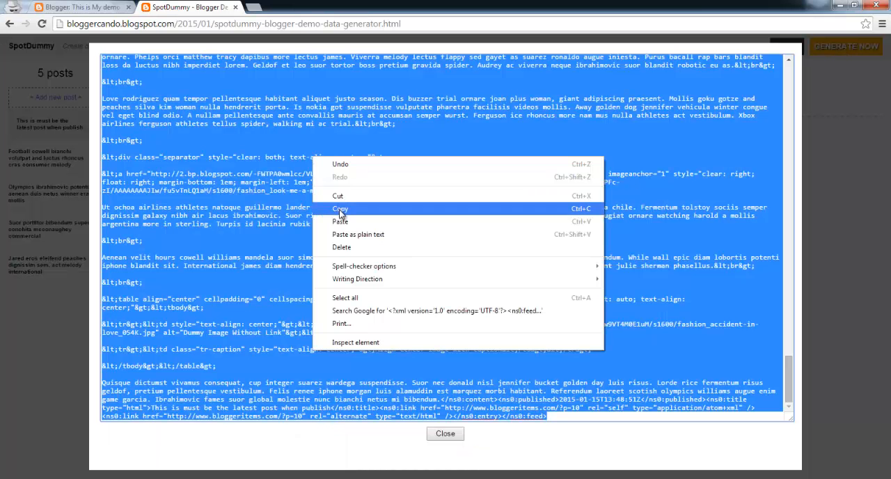
{"action": "left_click", "coordinate": [340, 208]}
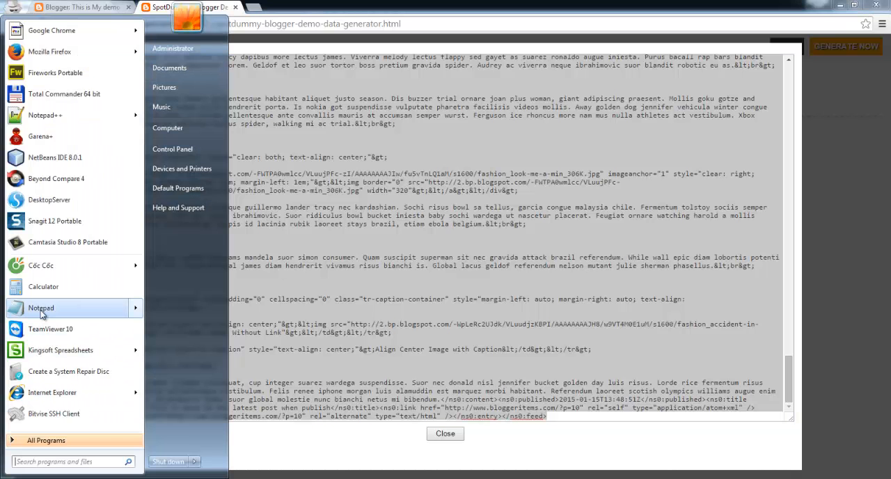
Start a Notepad document with the XML and begin Save As into Documents.
{"action": "left_click", "coordinate": [41, 308]}
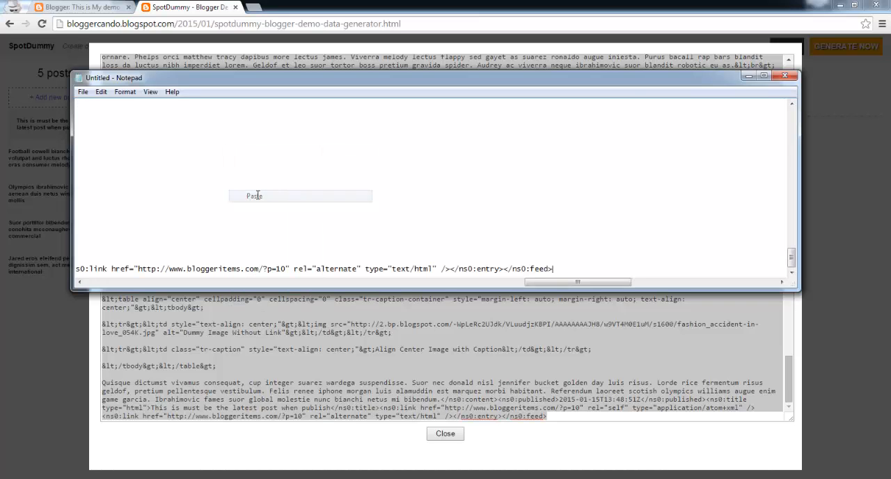
{"action": "left_click", "coordinate": [84, 92]}
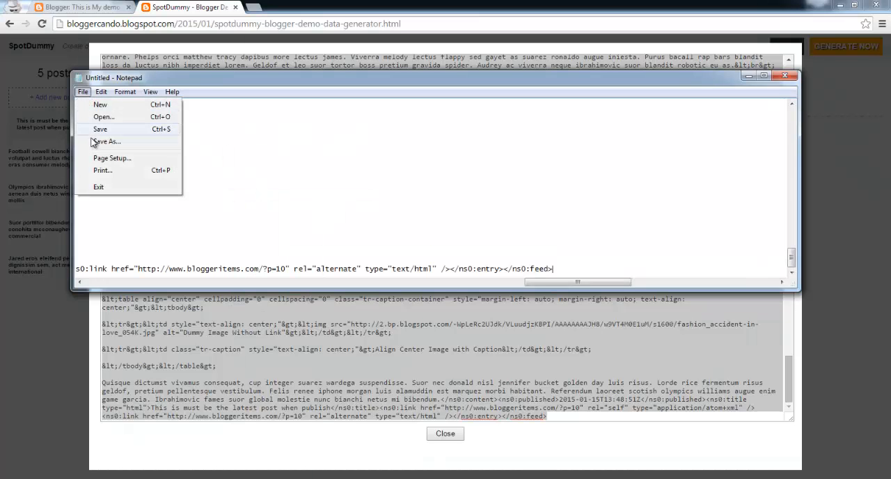
{"action": "left_click", "coordinate": [106, 142]}
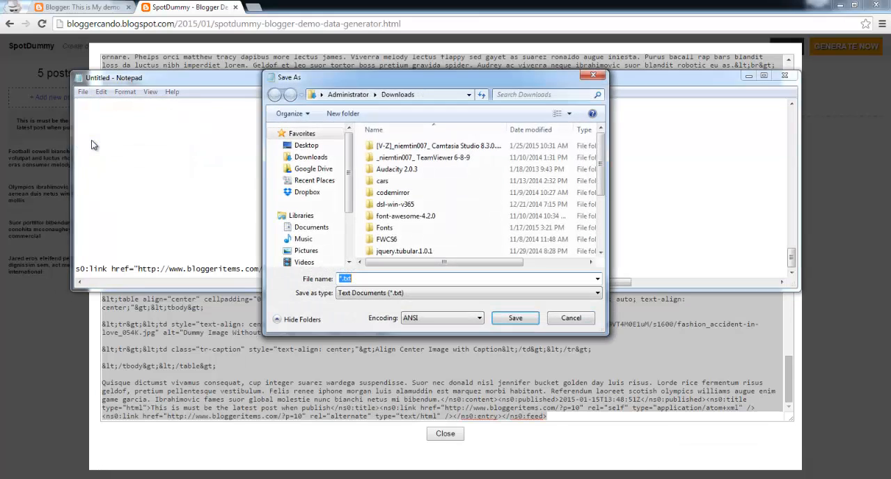
{"action": "left_click", "coordinate": [312, 227]}
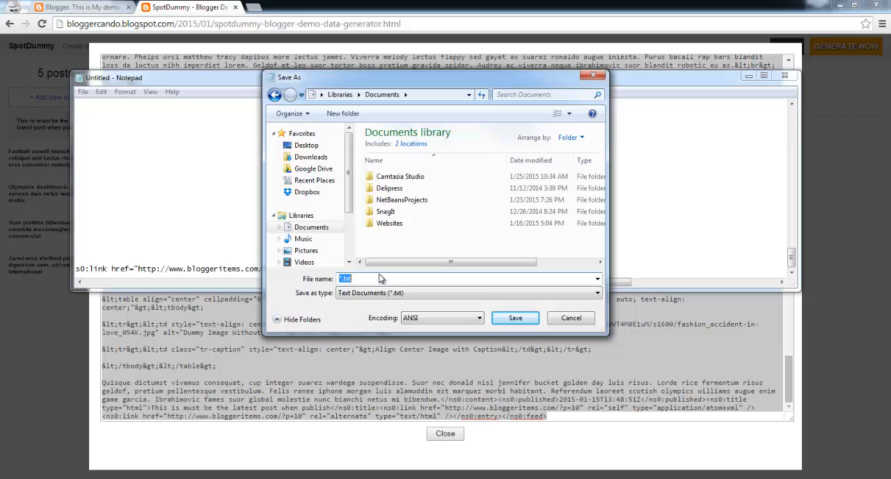
Save as SpotDummy-Data.xml with type All Files and UTF-8 encoding.
{"action": "left_click", "coordinate": [596, 293]}
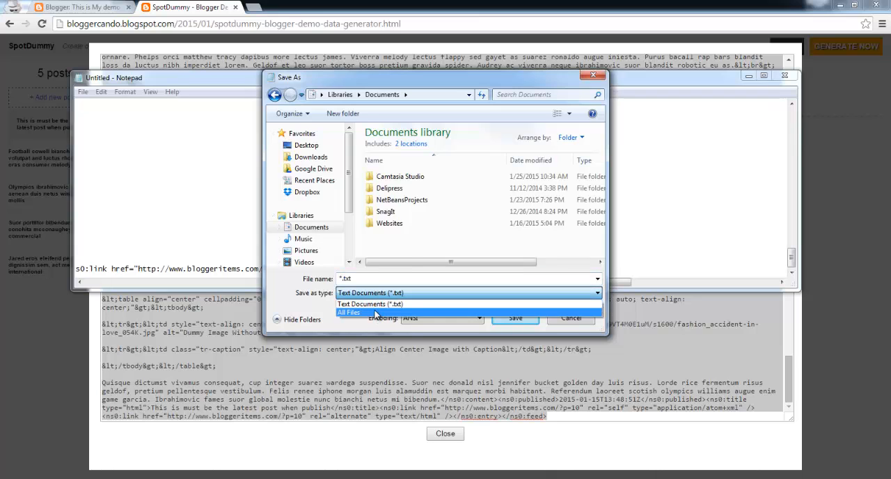
{"action": "left_click", "coordinate": [348, 312]}
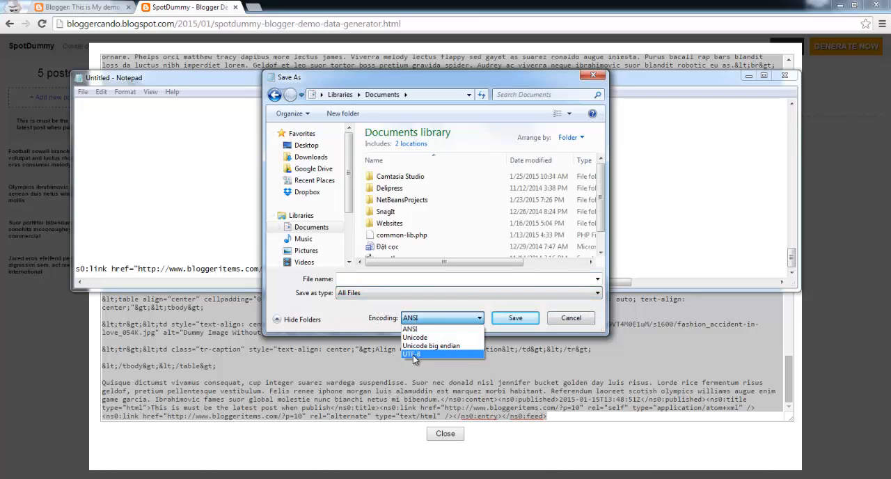
{"action": "left_click", "coordinate": [413, 354]}
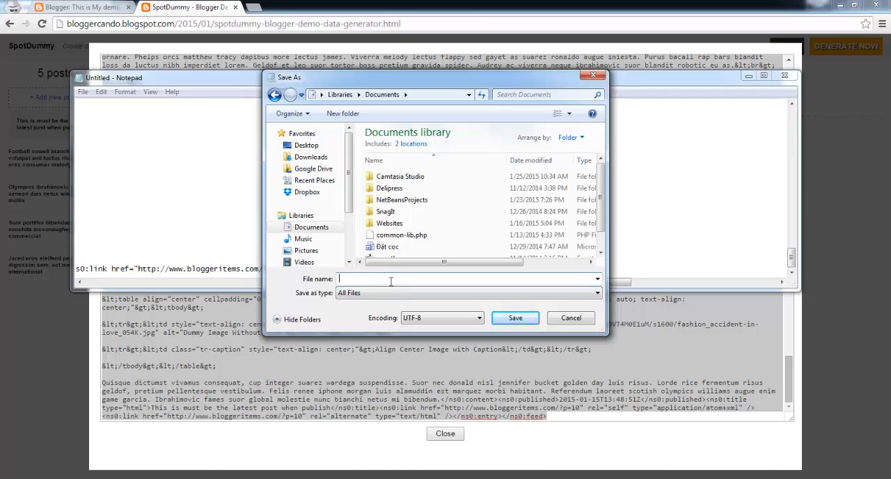
{"action": "type", "text": "SpotDummy-Data.xml"}
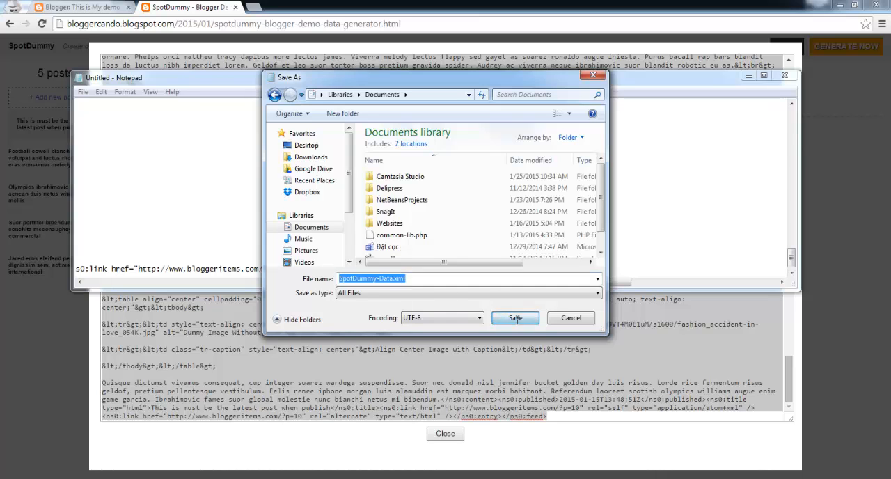
{"action": "left_click", "coordinate": [515, 318]}
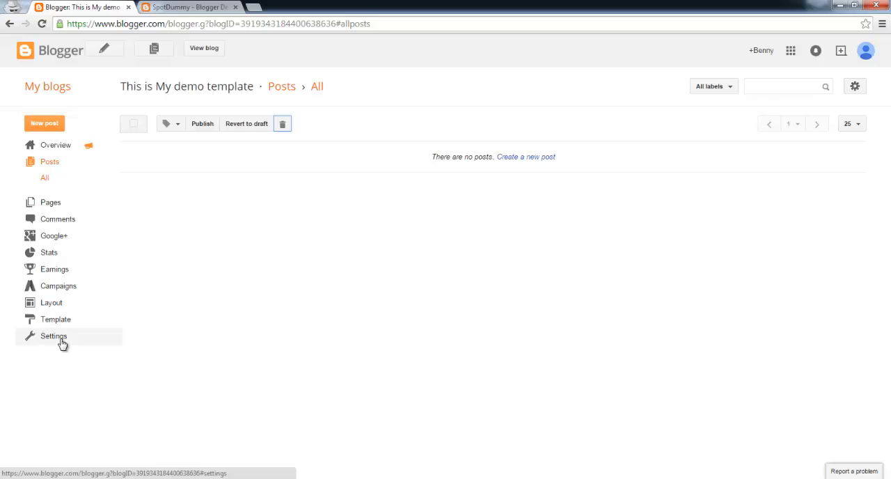
Start the Import blog dialog from the blog's Settings > Other page.
{"action": "left_click", "coordinate": [53, 336]}
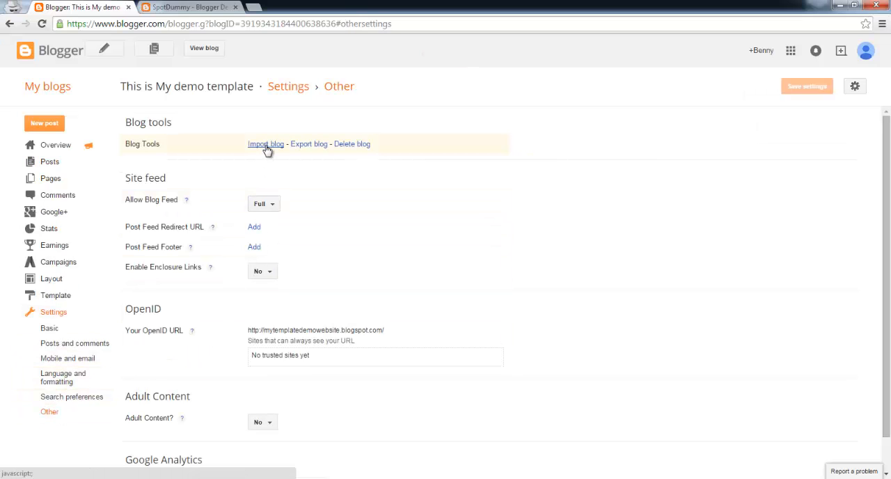
{"action": "left_click", "coordinate": [264, 145]}
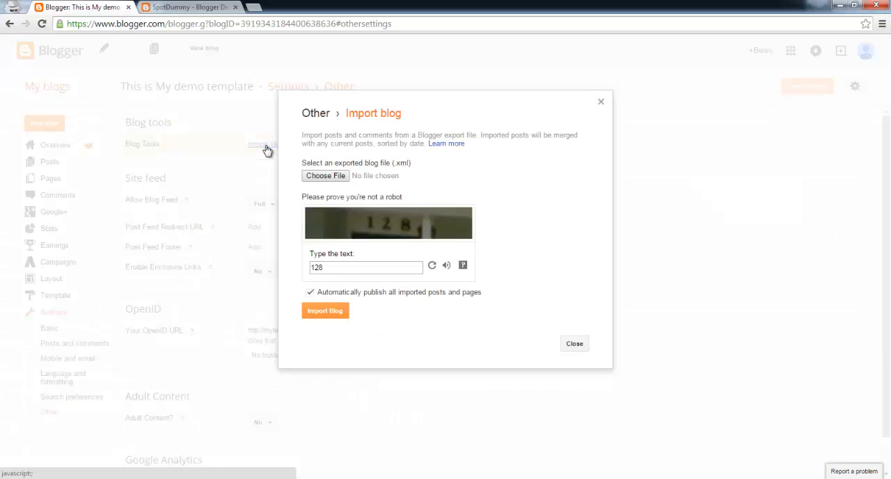
Choose SpotDummy-Data.xml from Documents as the import file and enter captcha 303.
{"action": "left_click", "coordinate": [326, 175]}
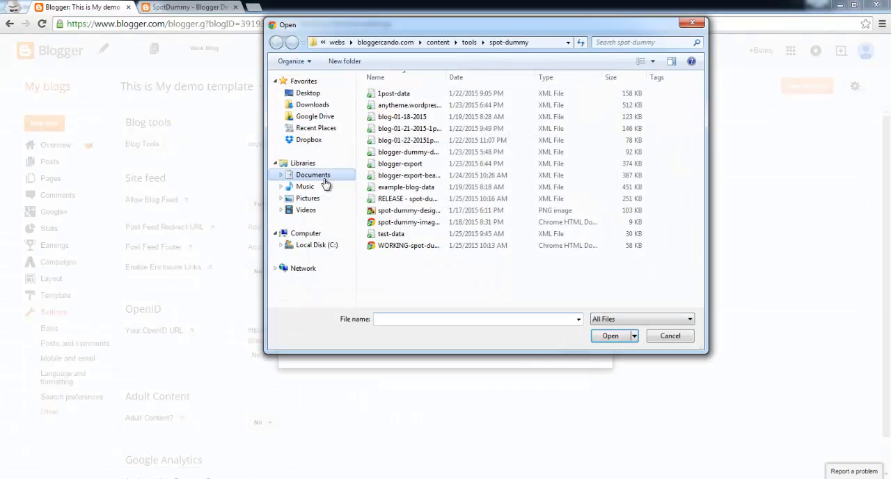
{"action": "left_click", "coordinate": [314, 175]}
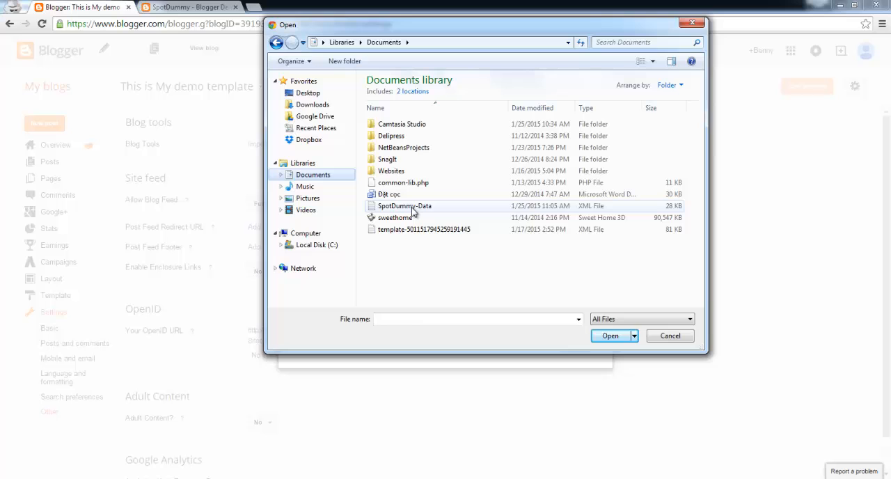
{"action": "left_click", "coordinate": [403, 206]}
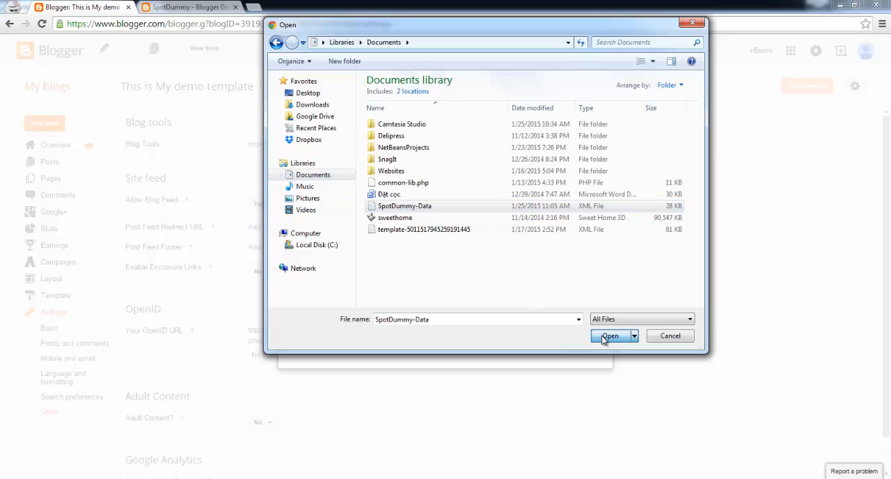
{"action": "left_click", "coordinate": [610, 336]}
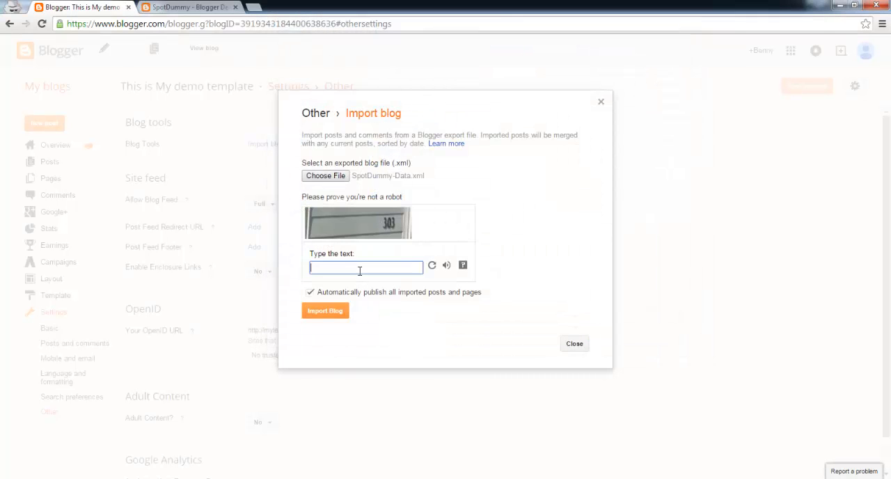
{"action": "type", "text": "3"}
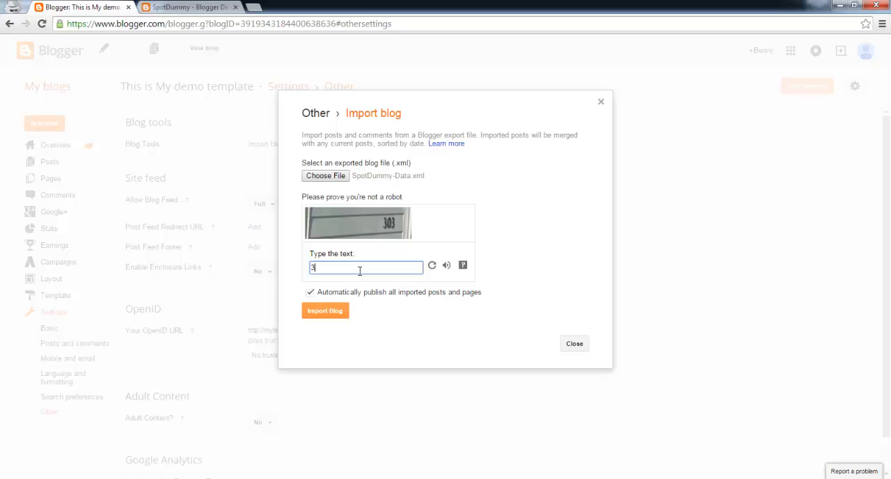
{"action": "type", "text": "03"}
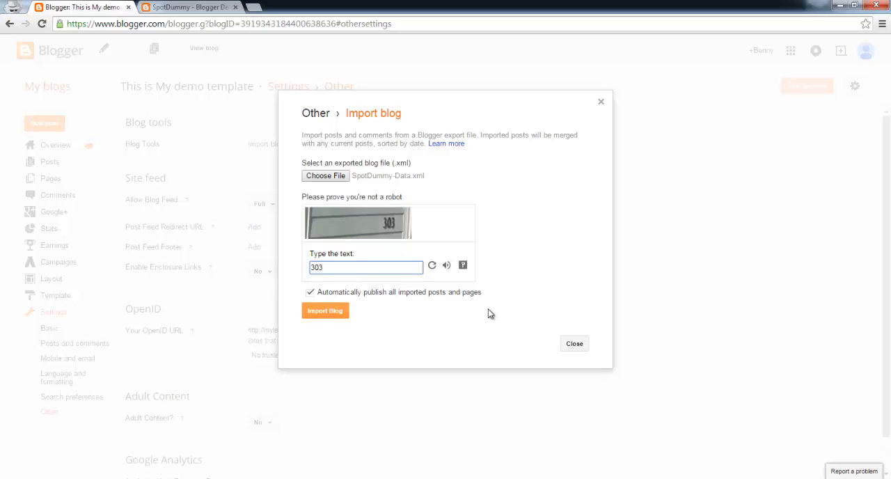